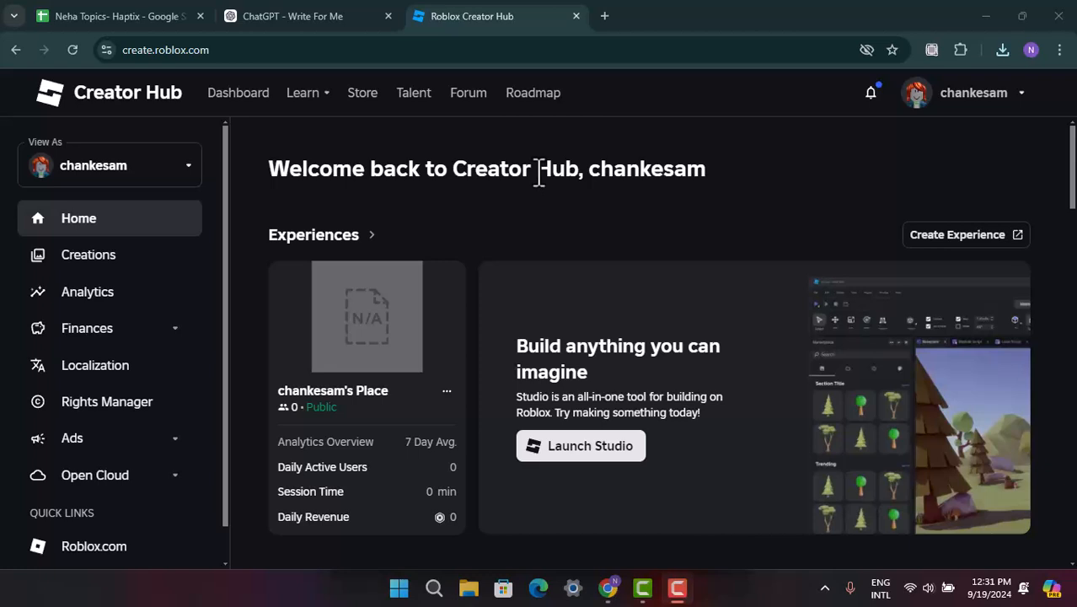
pyautogui.moveTo(143, 189)
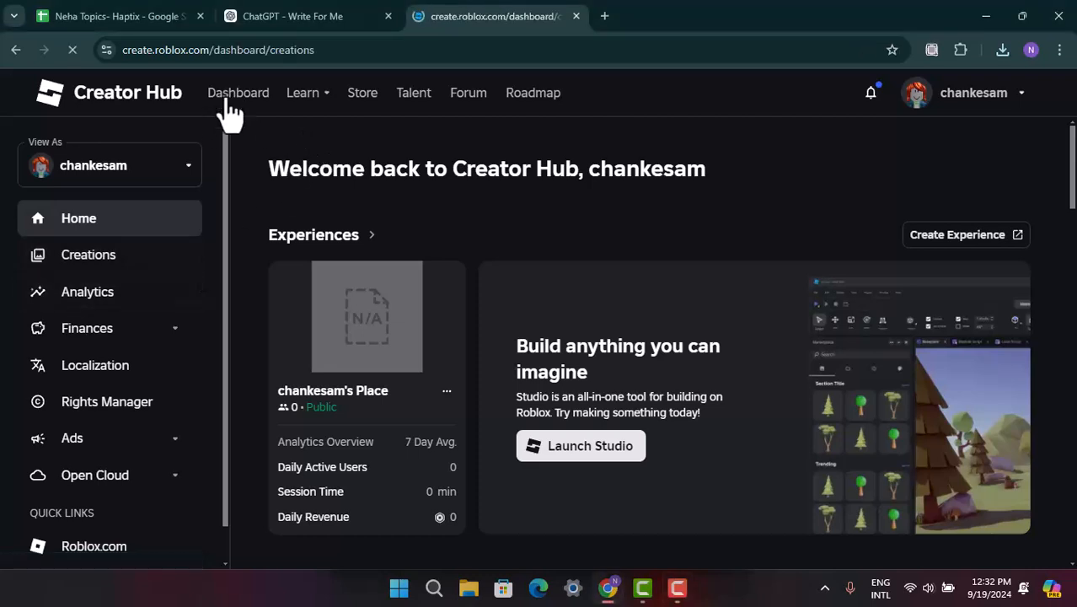
# Filter the Avatar Items creations to Bodies, confirm none exist, and go to Analytics.
pyautogui.click(89, 255)
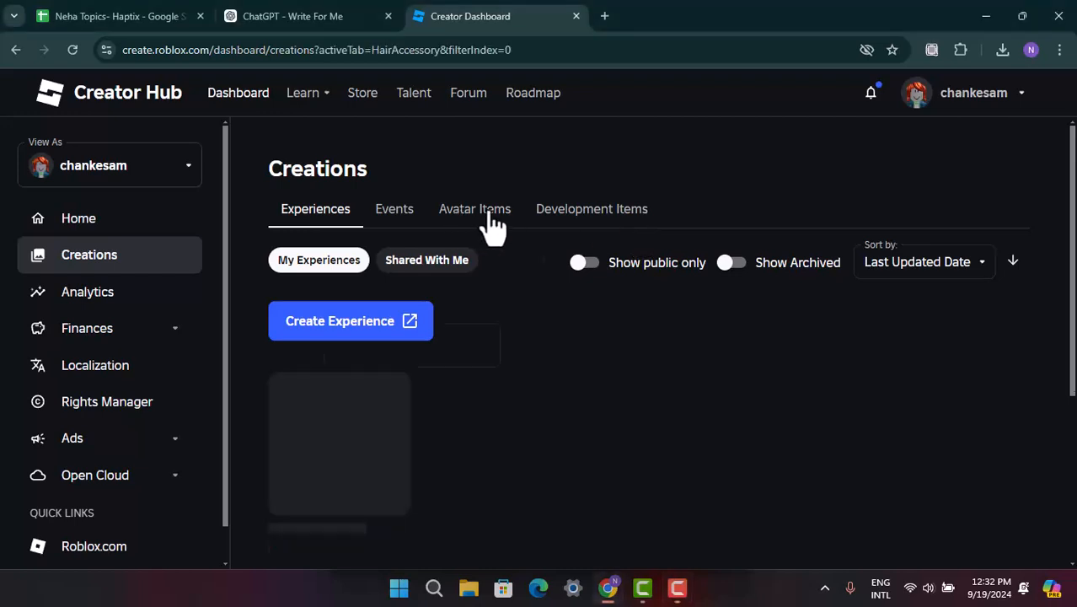
pyautogui.click(475, 208)
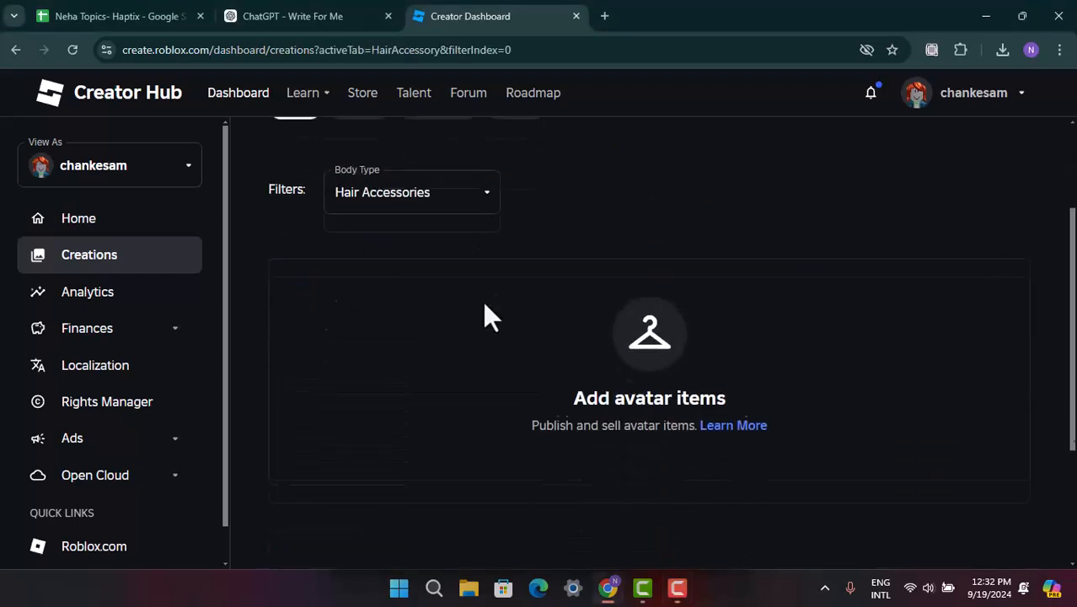
pyautogui.click(413, 346)
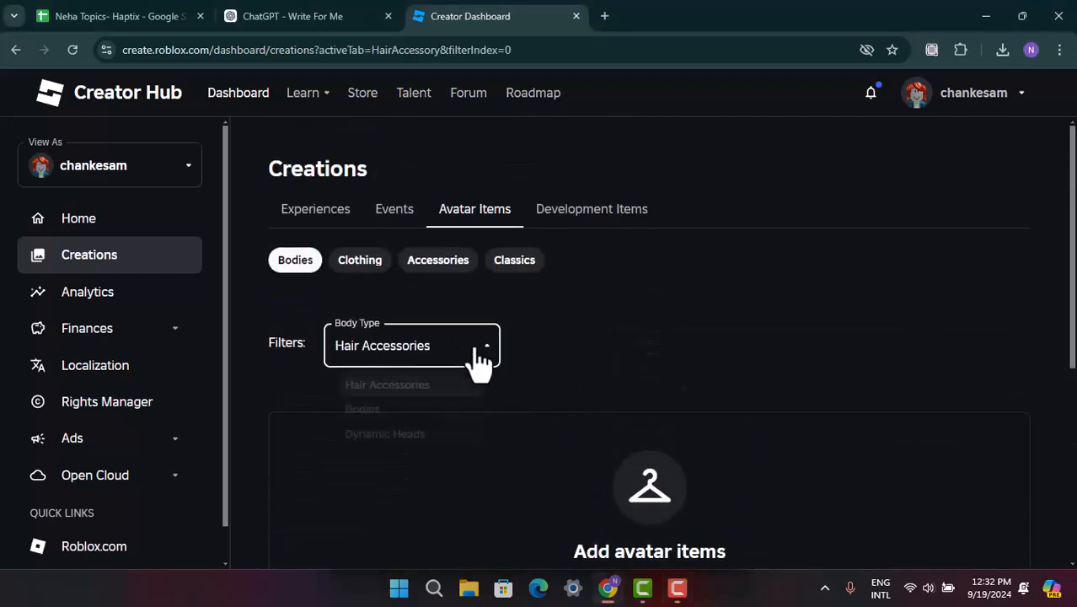
pyautogui.click(411, 345)
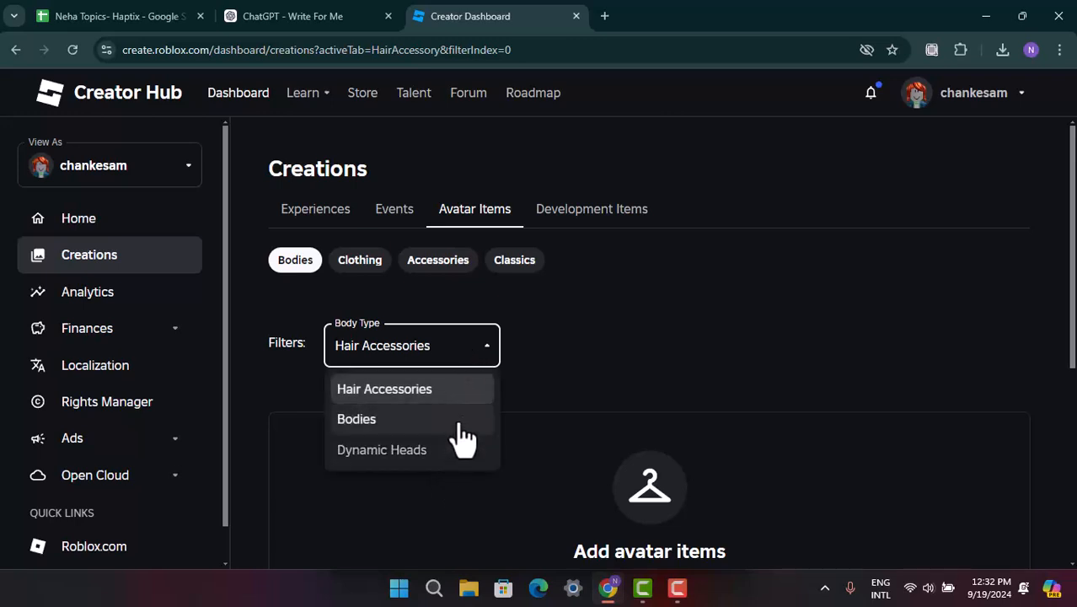
pyautogui.click(360, 259)
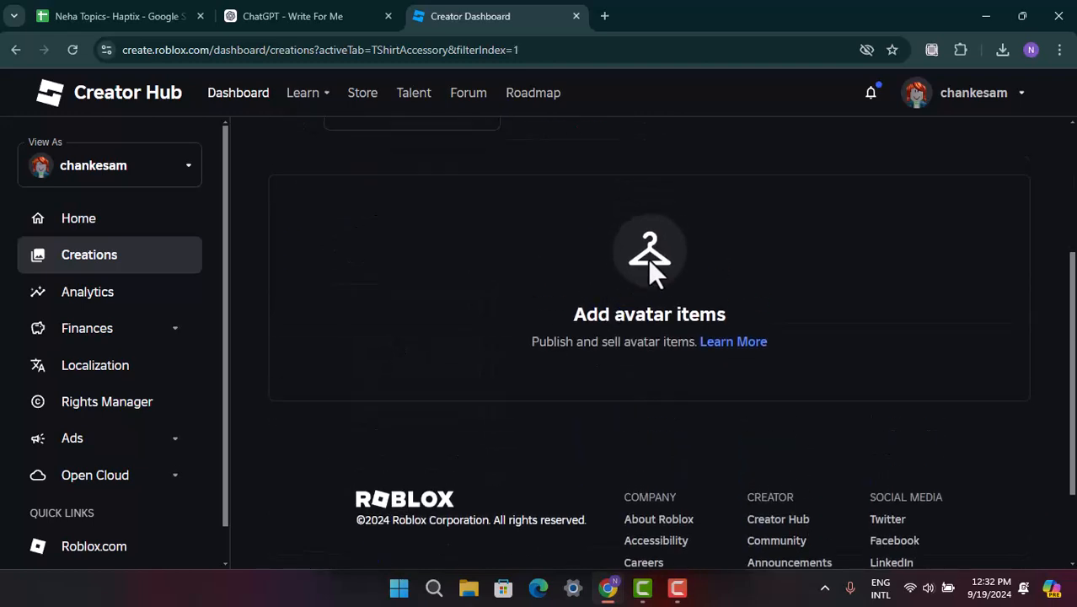
pyautogui.moveTo(569, 303)
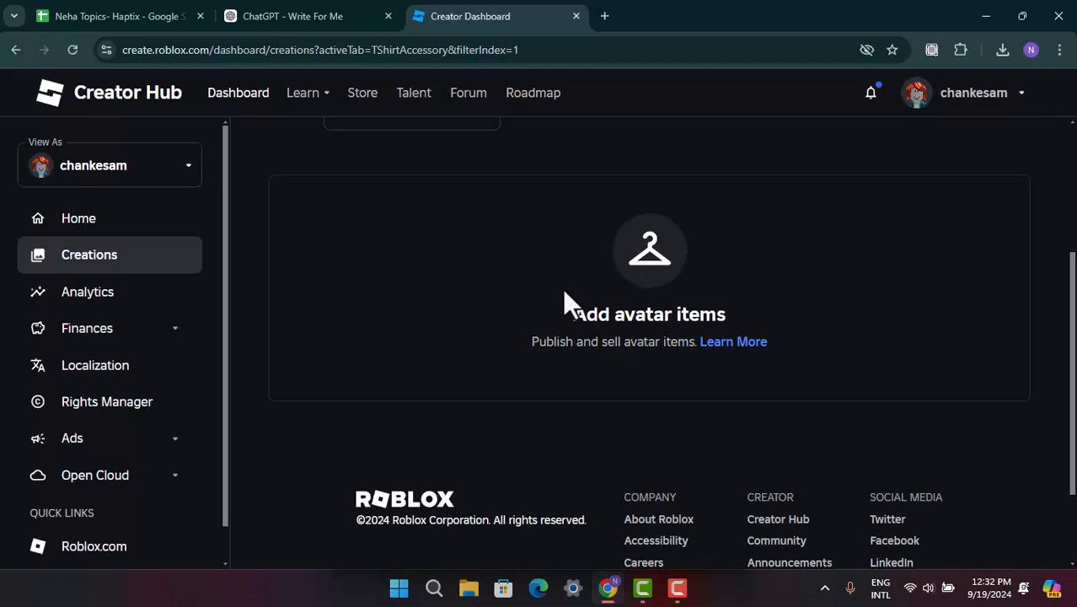
pyautogui.moveTo(308, 257)
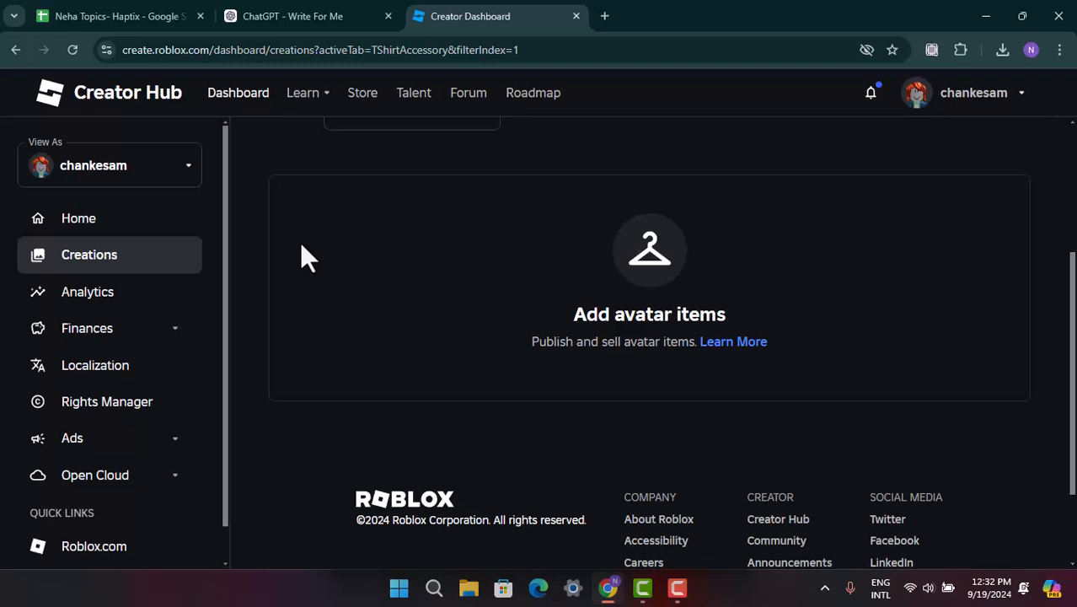
pyautogui.moveTo(88, 292)
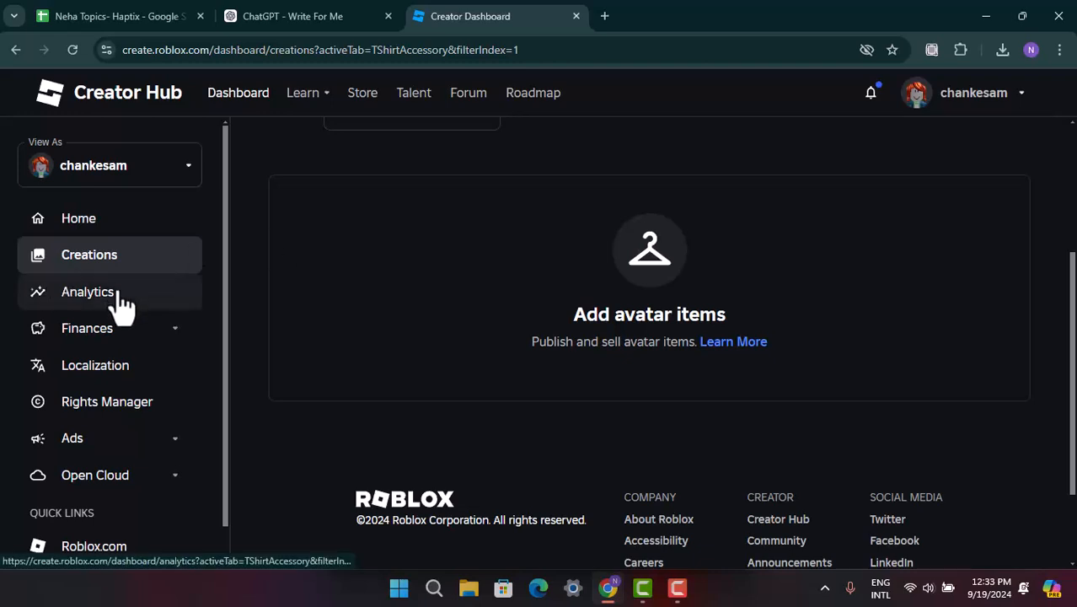
pyautogui.click(88, 292)
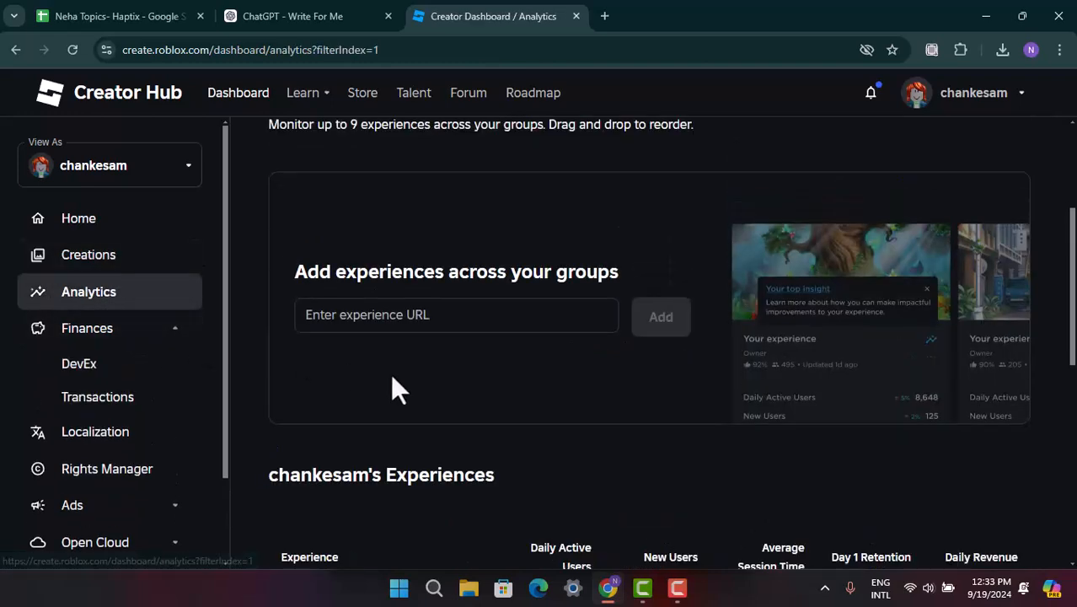
pyautogui.moveTo(434, 389)
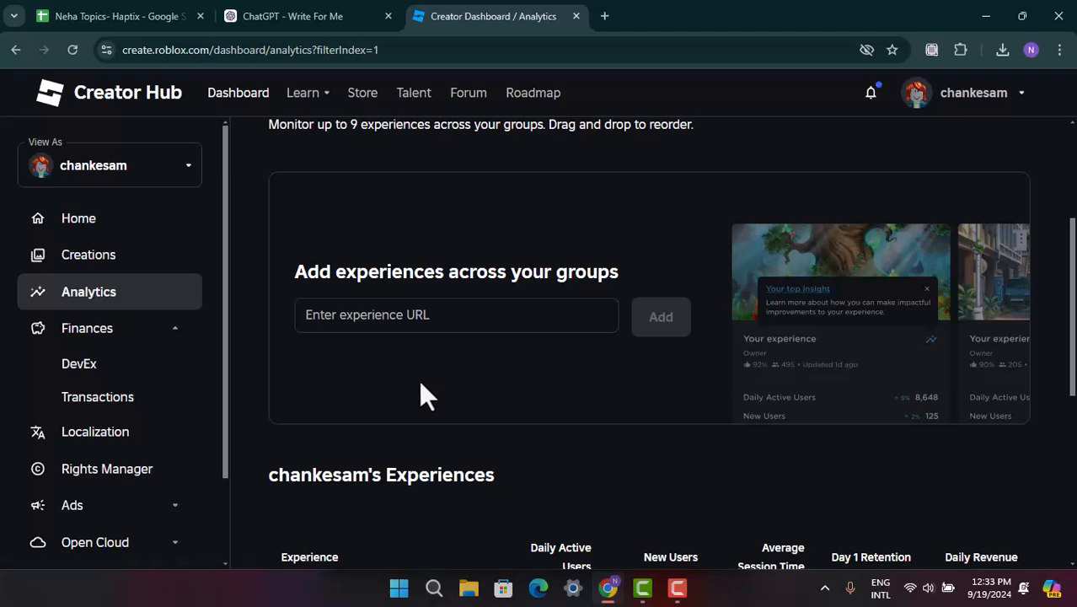
pyautogui.moveTo(582, 405)
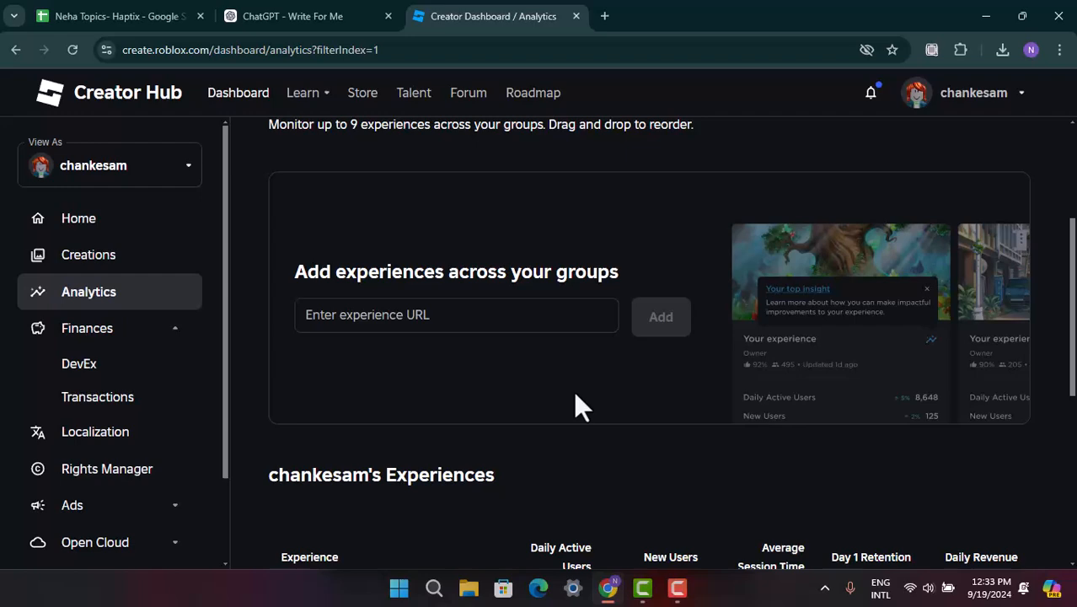
# Minimize the browser showing Analytics to reveal the Windows desktop.
pyautogui.click(79, 218)
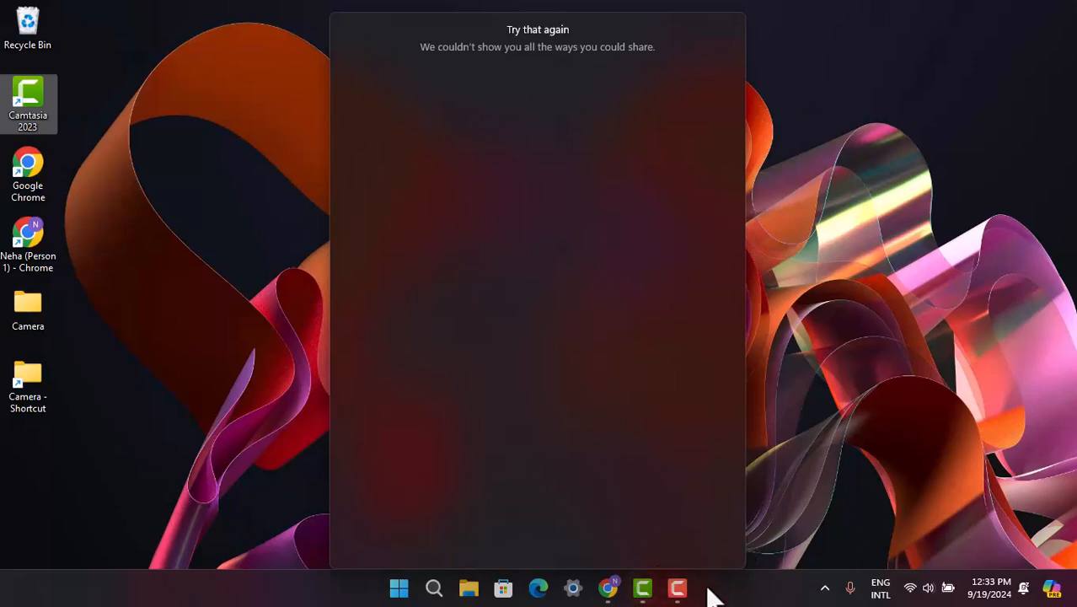
# Start renaming the butterfly image in Downloads, then return to Creator Hub's home page.
pyautogui.click(468, 587)
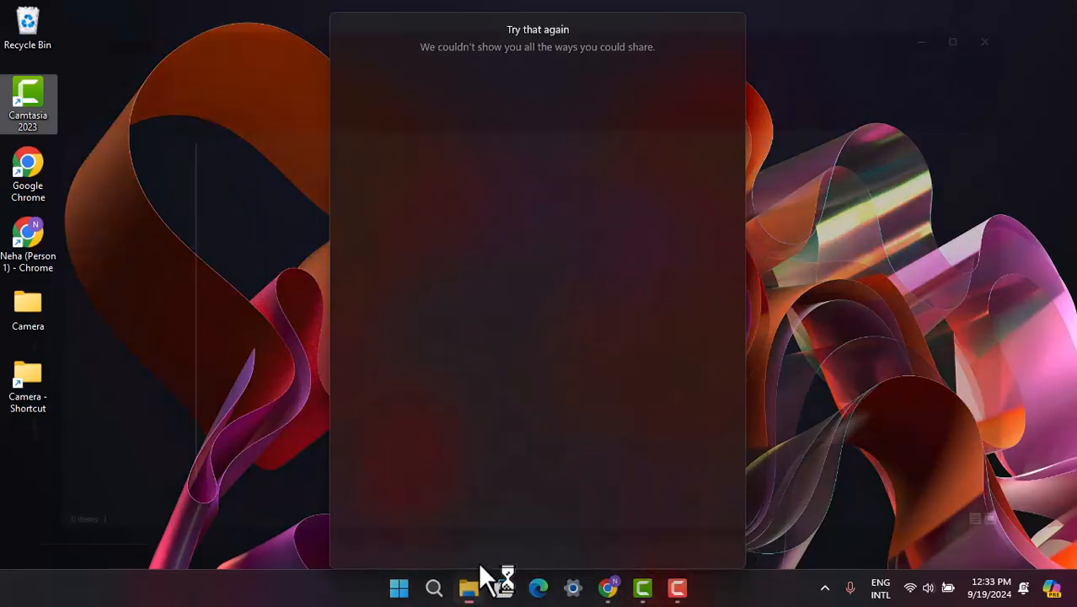
pyautogui.click(467, 588)
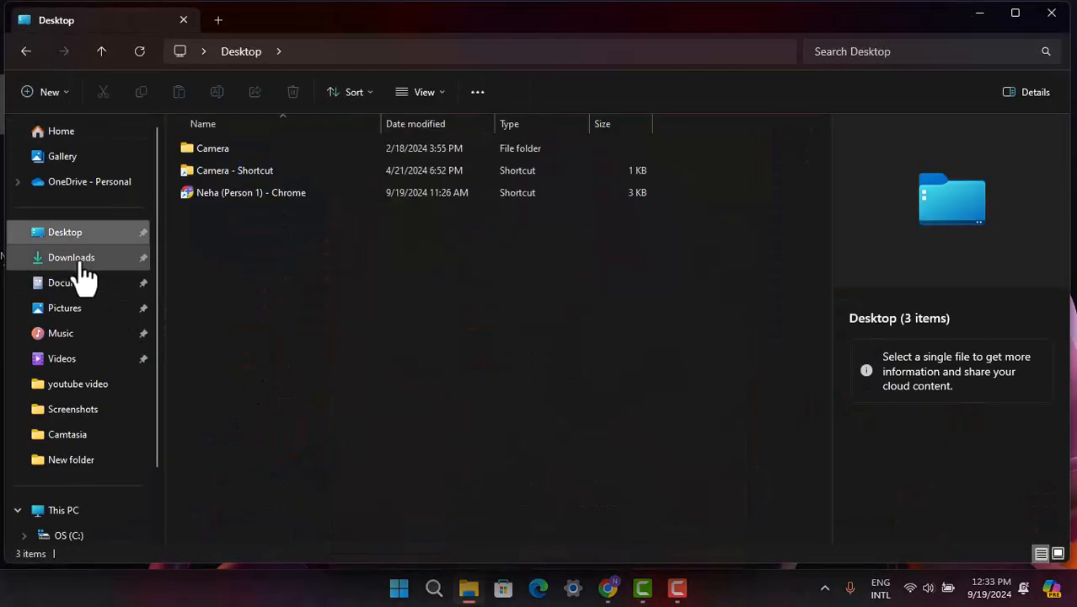
pyautogui.click(71, 257)
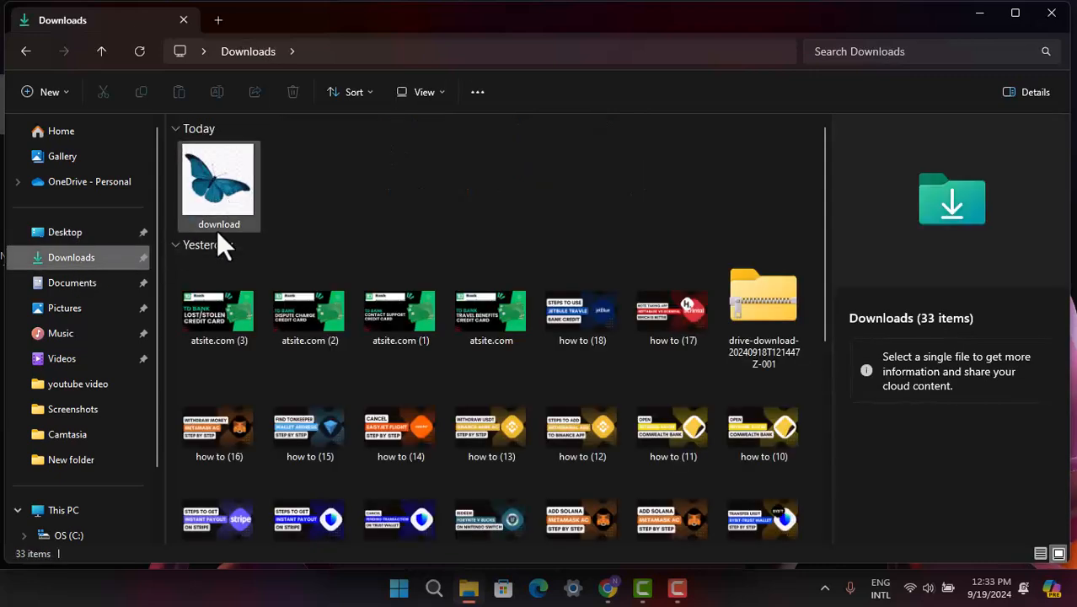
pyautogui.click(218, 182)
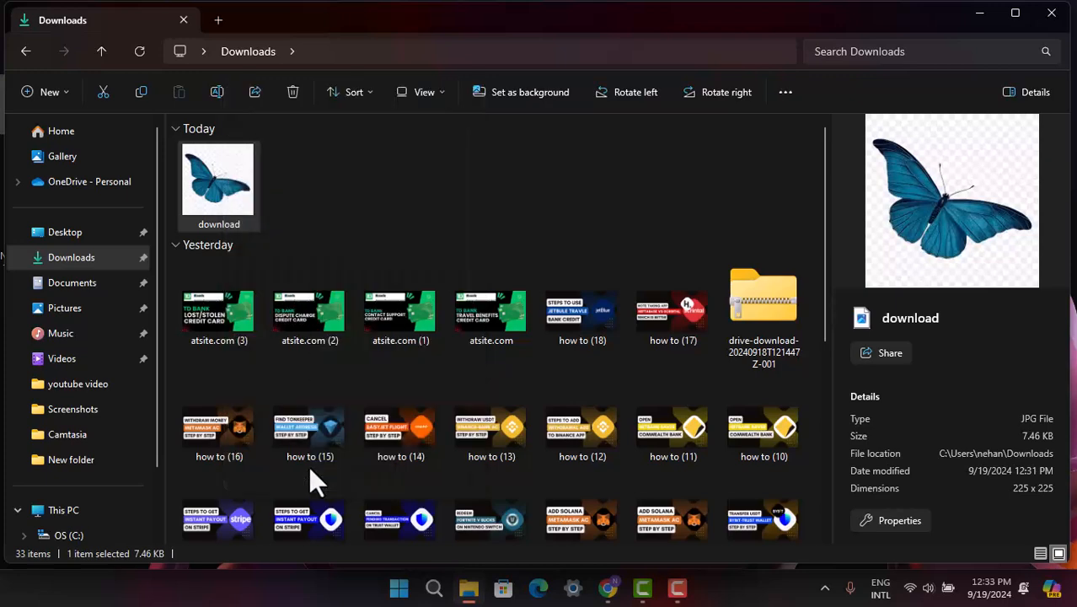
pyautogui.rightClick(218, 178)
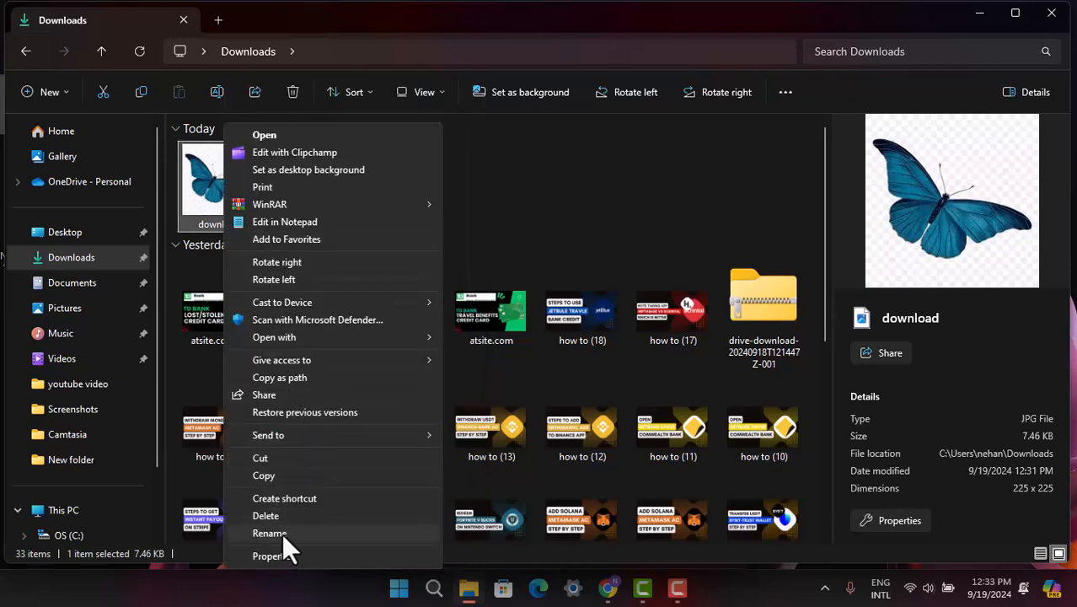
pyautogui.click(270, 533)
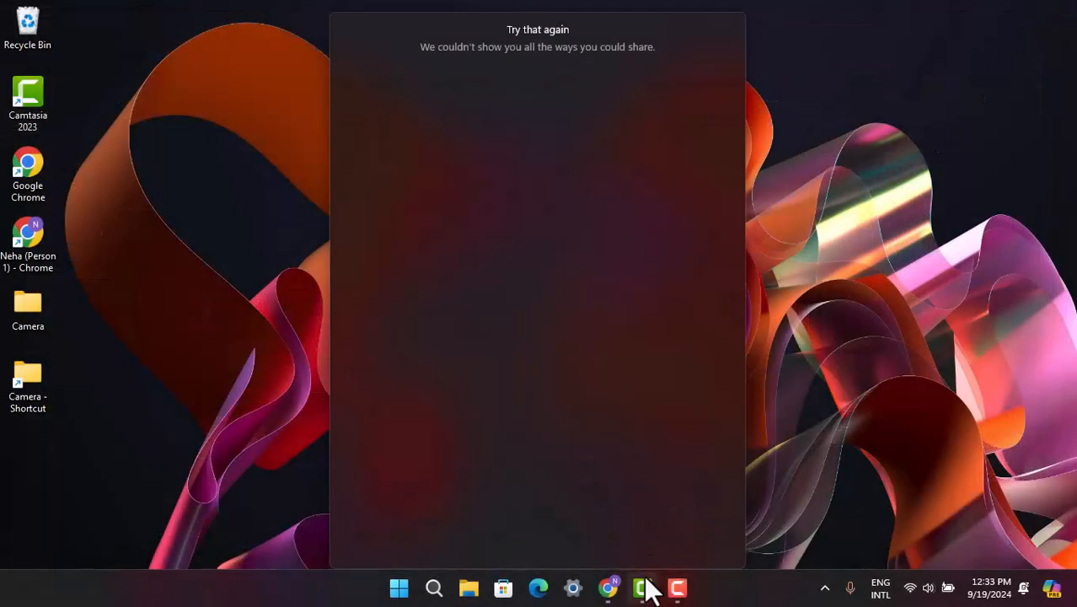
pyautogui.click(609, 588)
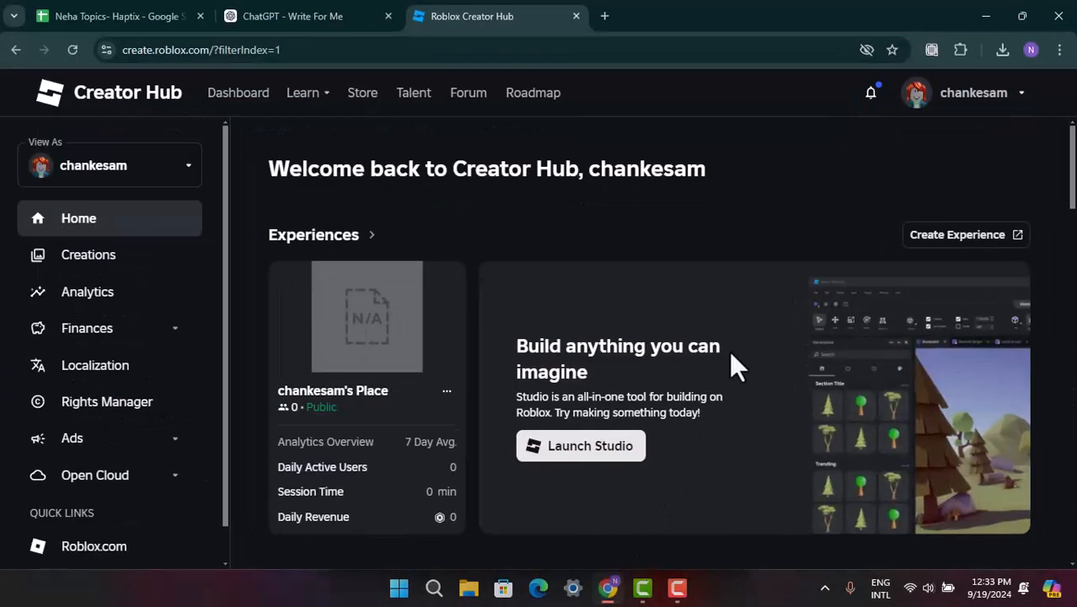
pyautogui.scroll(-3)
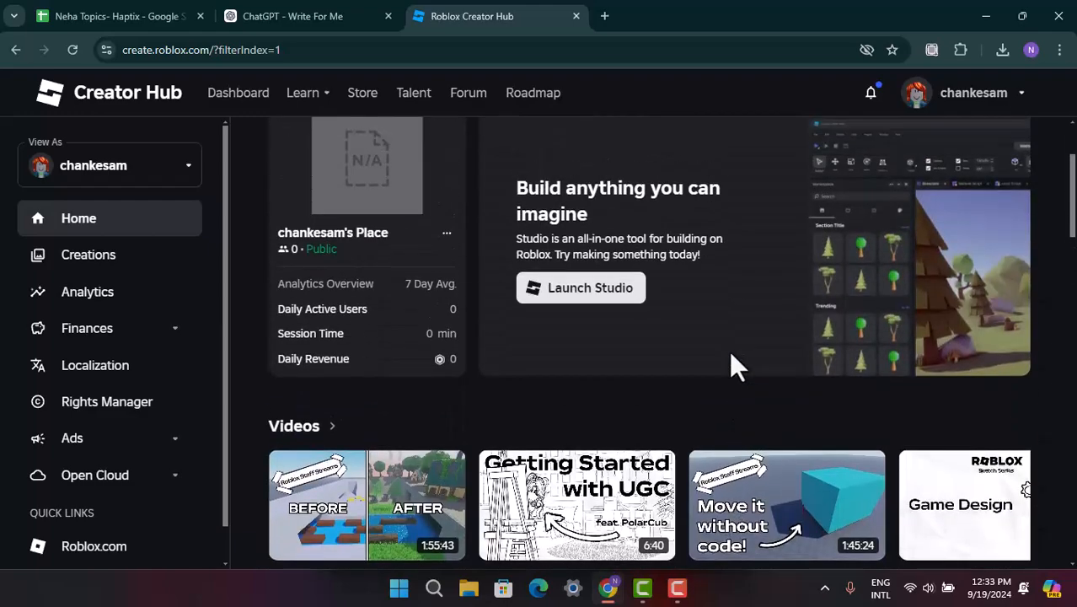